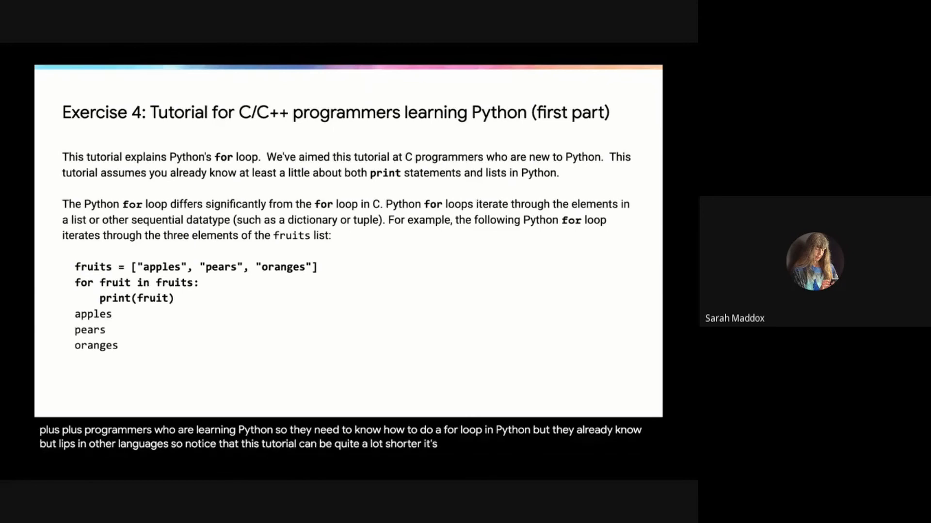
Advance the presentation to Exercise 4, part two of the Python for-loop tutorial.
key(Right)
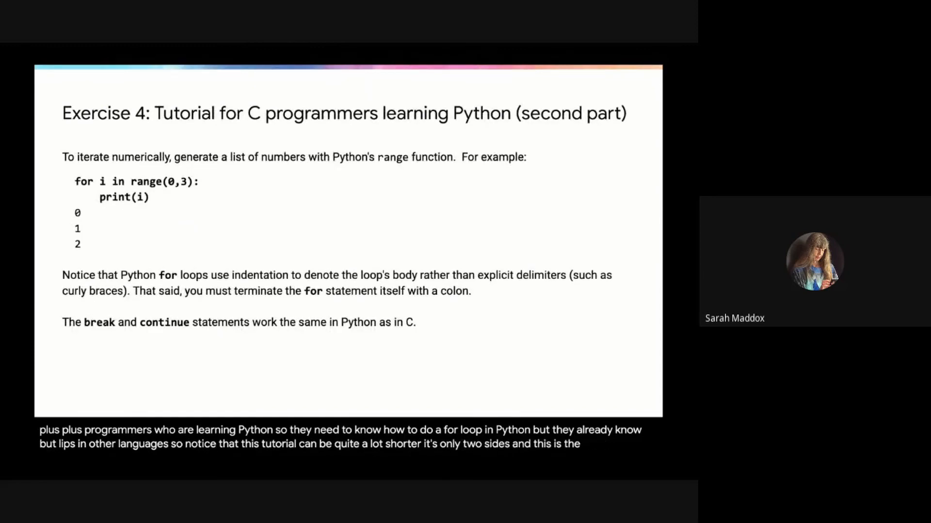